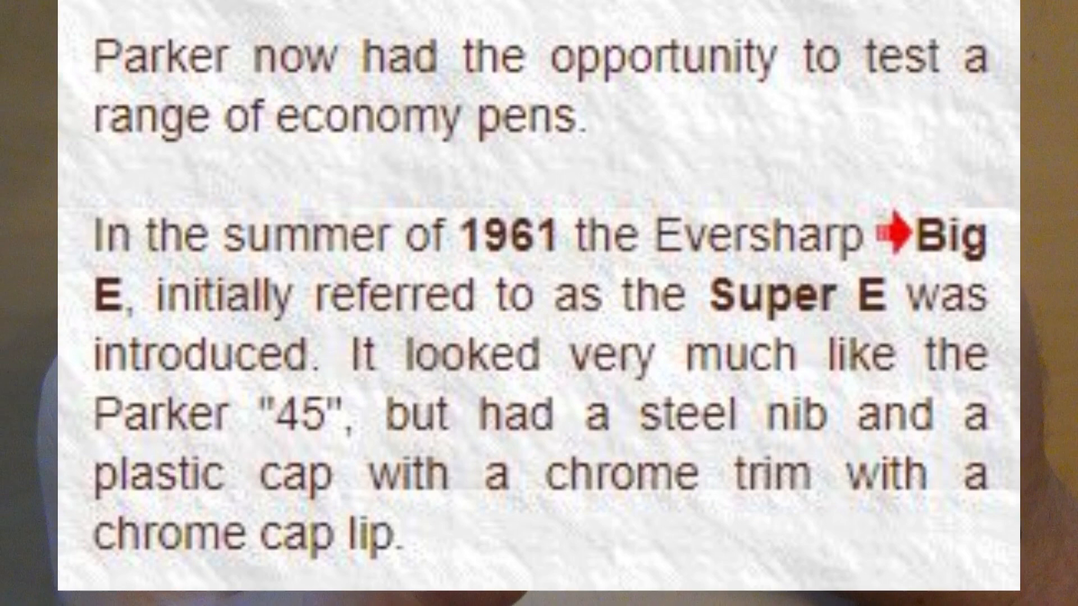
scroll("down", 3)
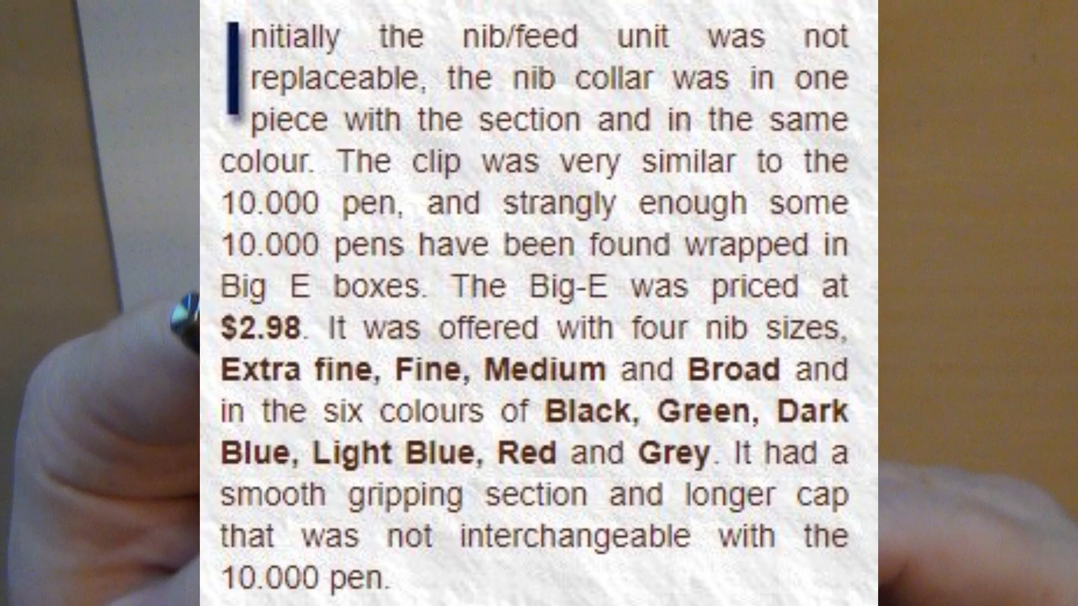